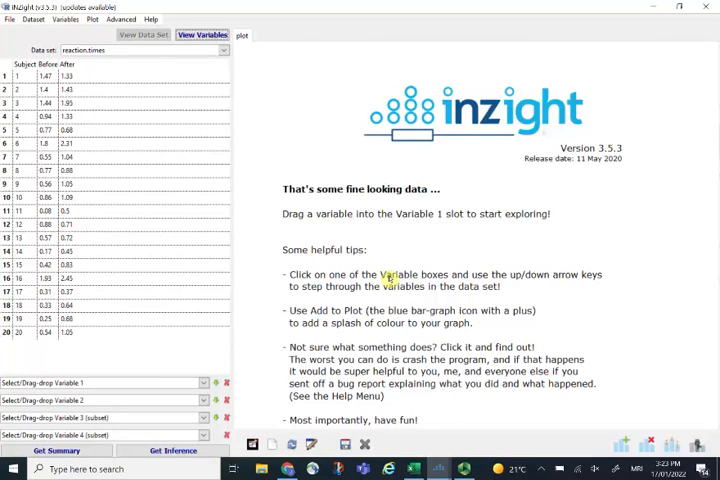
mouse_move(103, 100)
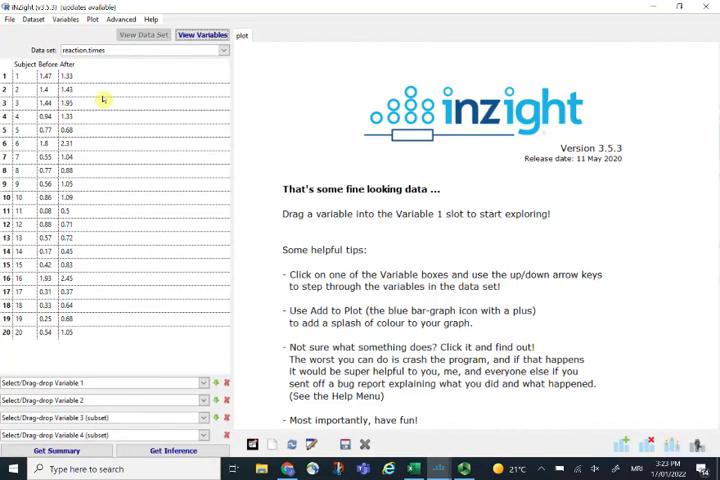
mouse_move(89, 325)
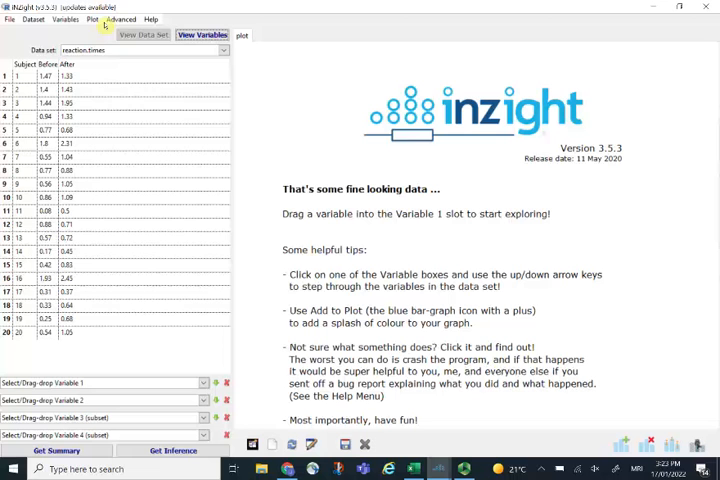
Step: Create a 'difference' variable in reaction.times from the expression After - Before
click(65, 18)
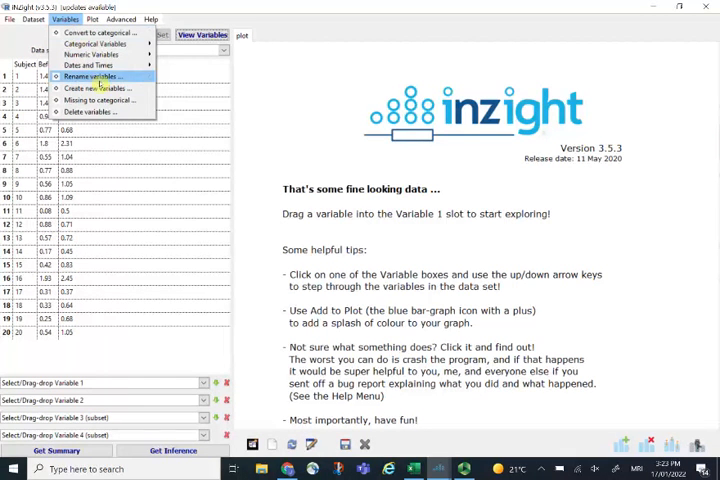
mouse_move(93, 92)
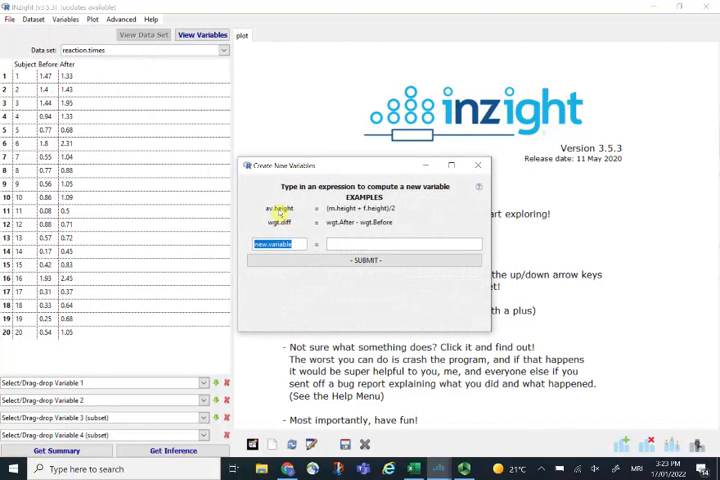
text(difference)
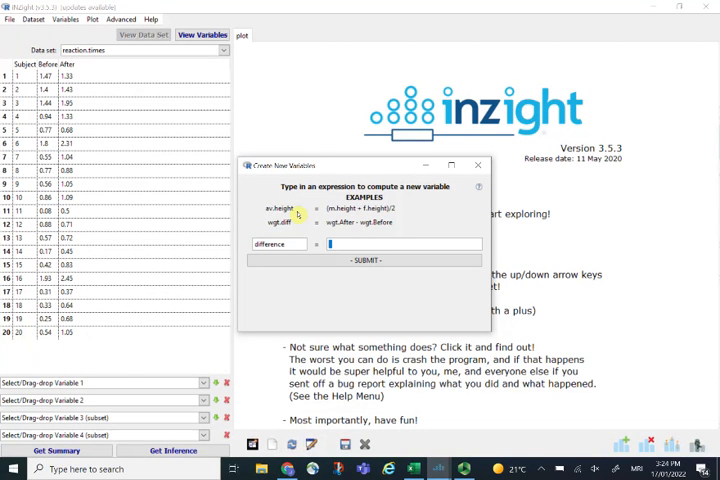
text(After)
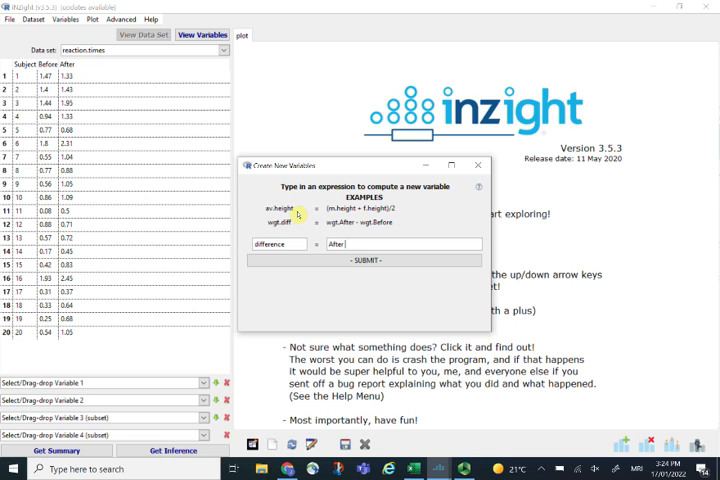
text(- Before)
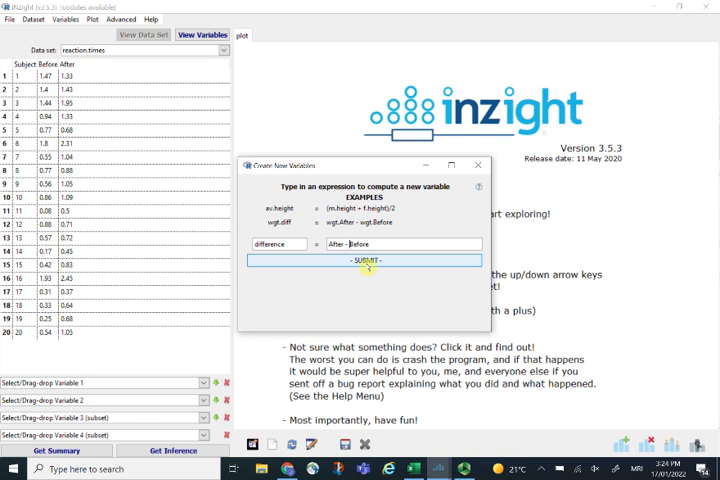
mouse_move(387, 265)
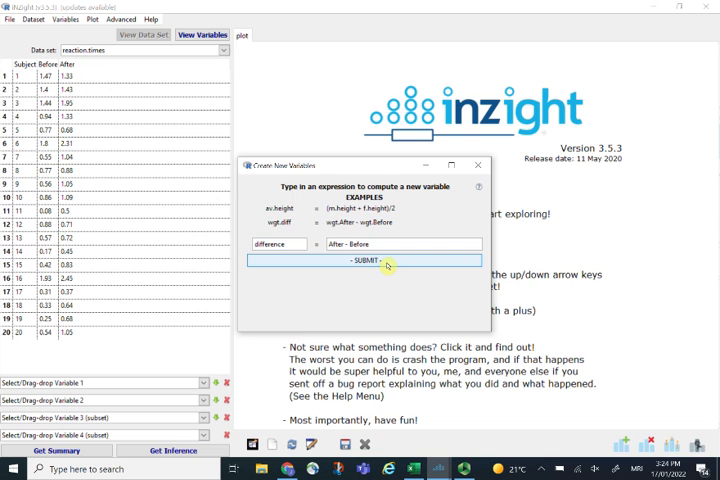
click(365, 260)
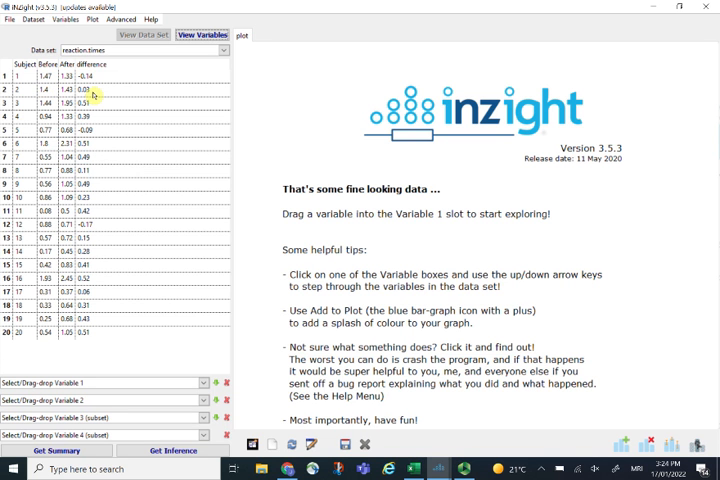
click(65, 20)
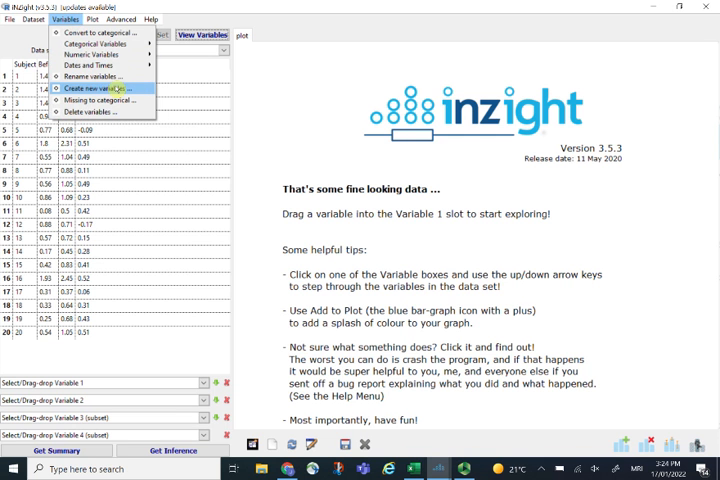
Step: Create a 'percent.ch' variable from the expression After/Before - 1
click(95, 92)
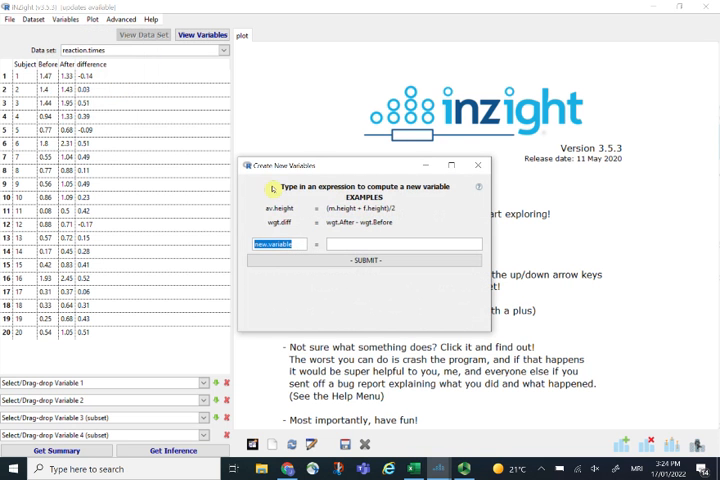
text(percent.ch)
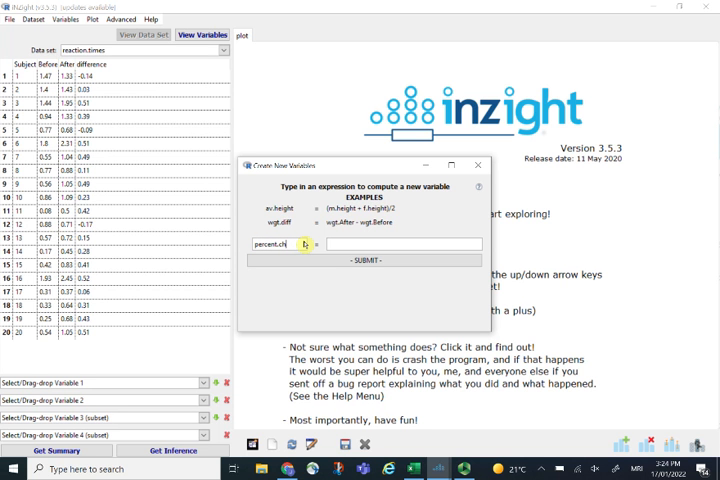
text(After/Before - 1)
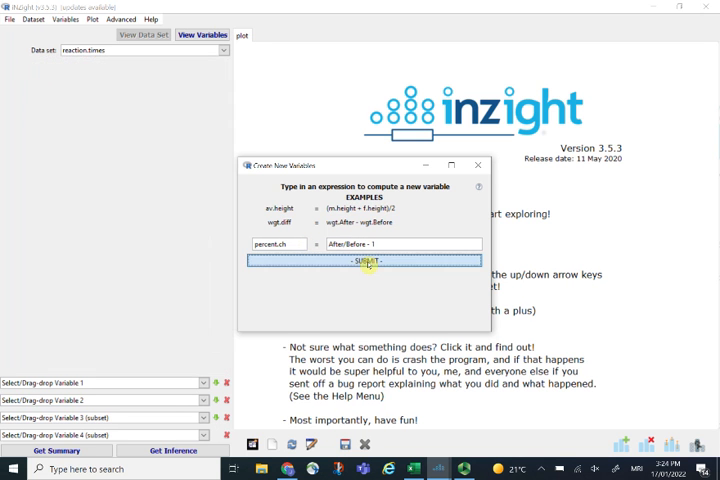
click(364, 261)
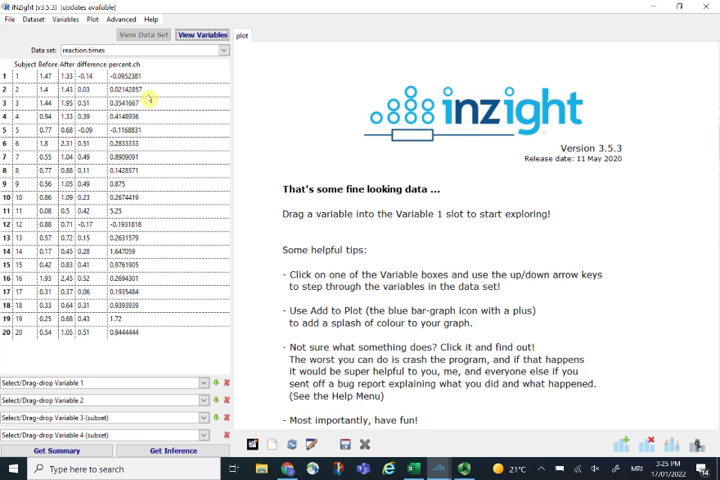
mouse_move(148, 152)
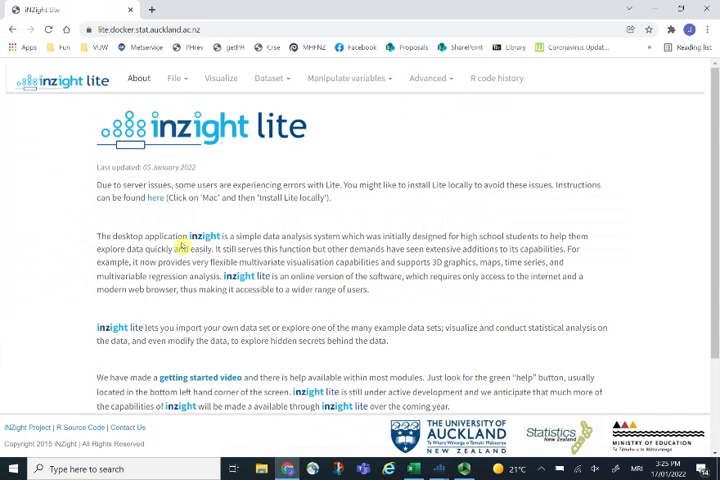
Step: Import reaction-times.csv via File > Import Dataset
click(175, 79)
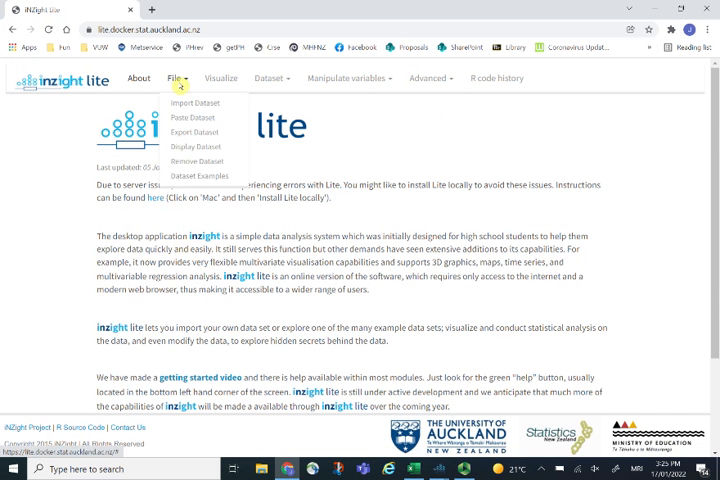
click(195, 102)
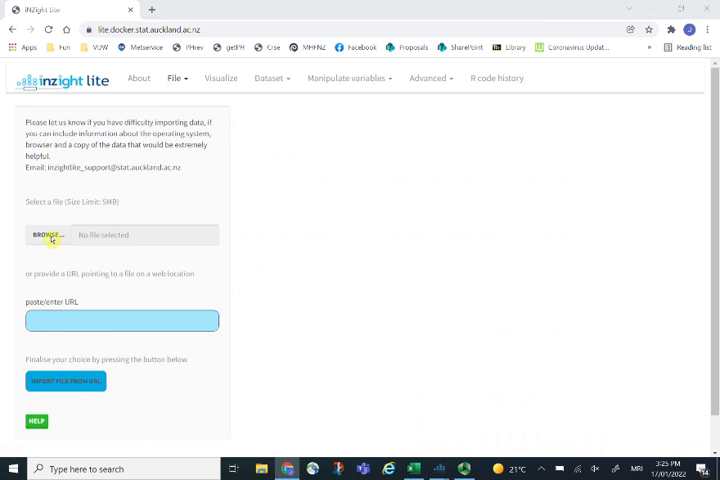
click(48, 234)
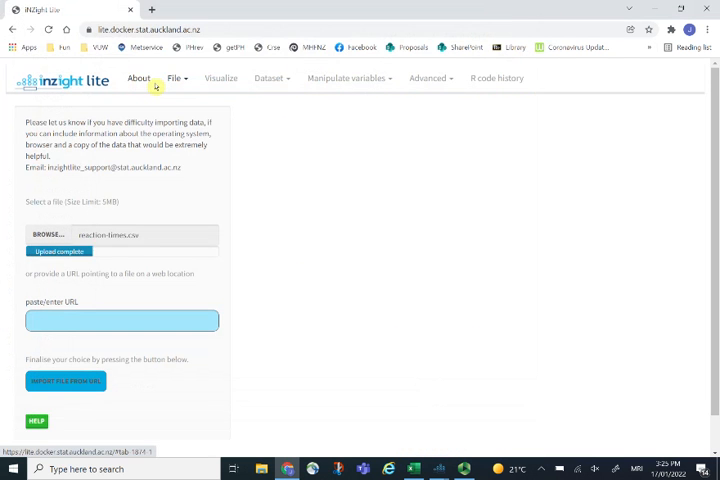
click(73, 380)
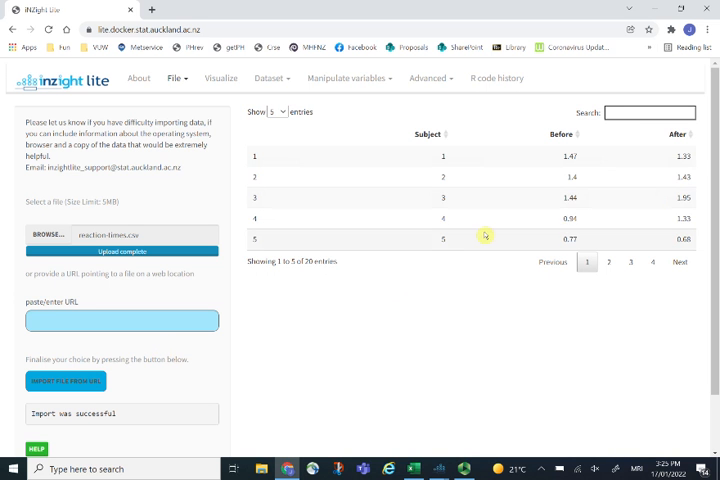
mouse_move(372, 87)
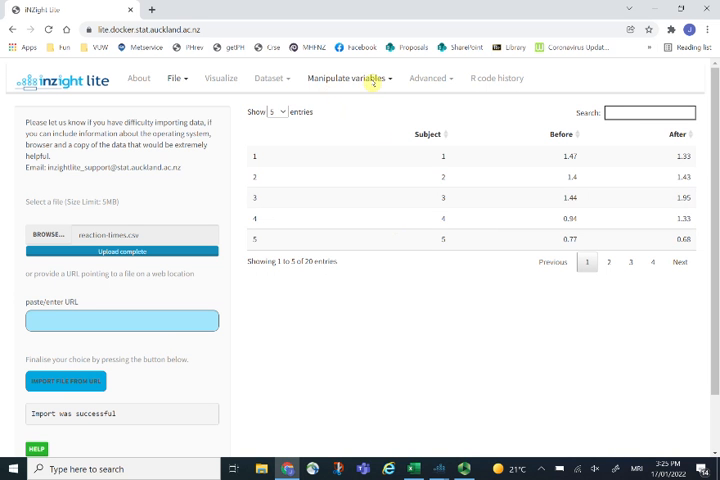
Step: Open Create Variables and show the Subject, Before and After column list
click(344, 78)
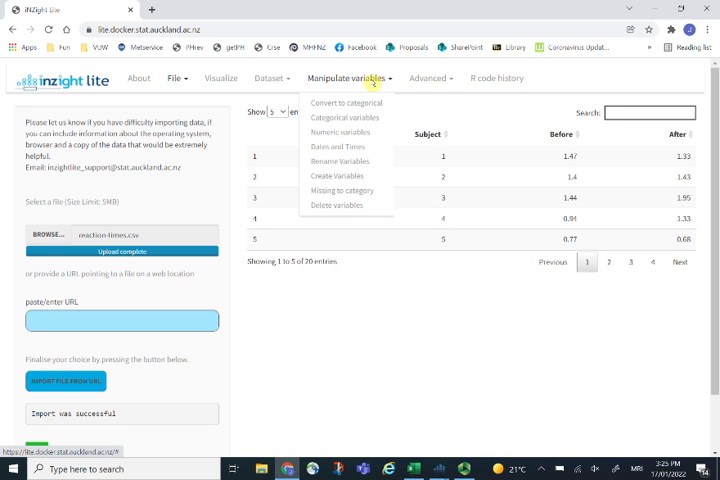
mouse_move(338, 176)
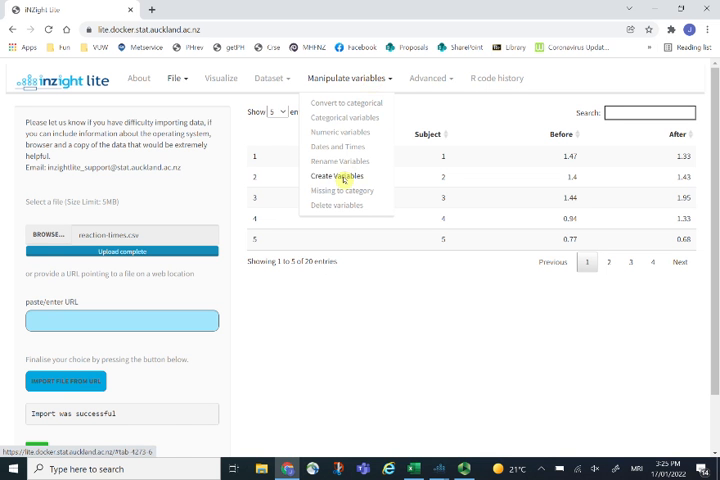
click(337, 176)
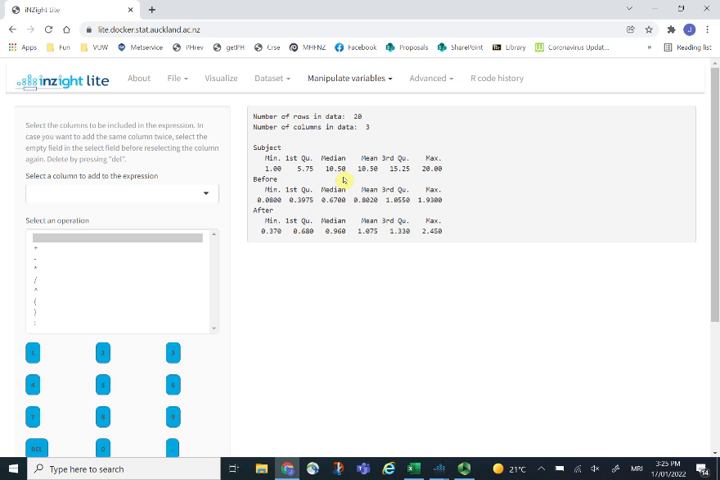
mouse_move(258, 213)
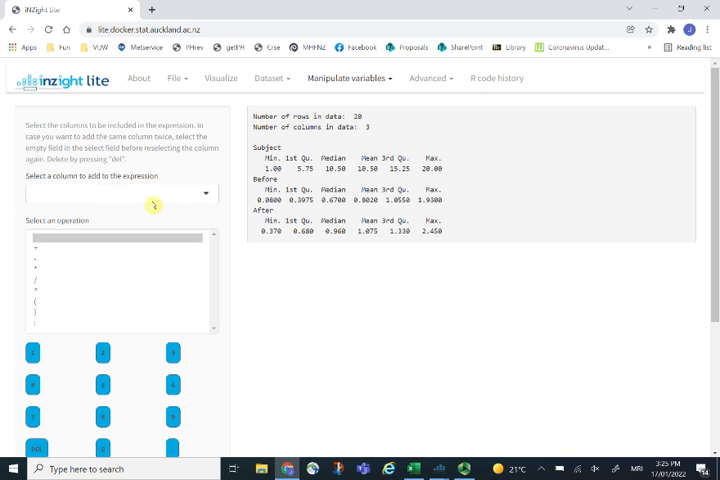
click(120, 193)
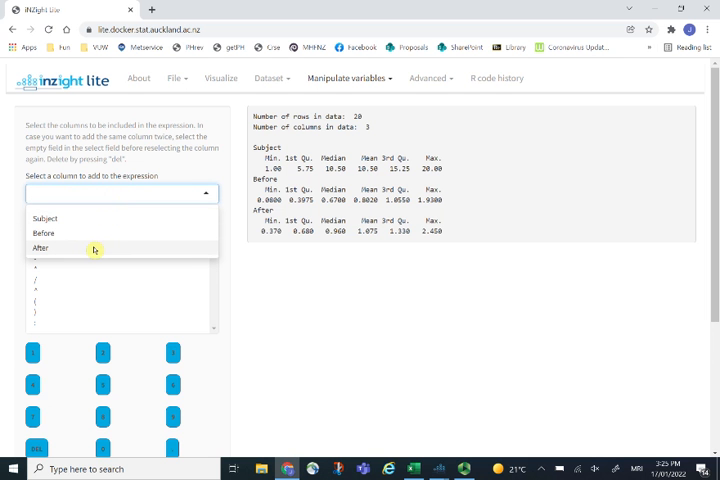
Step: Build After - Before and create it as the 'difference' variable
click(41, 248)
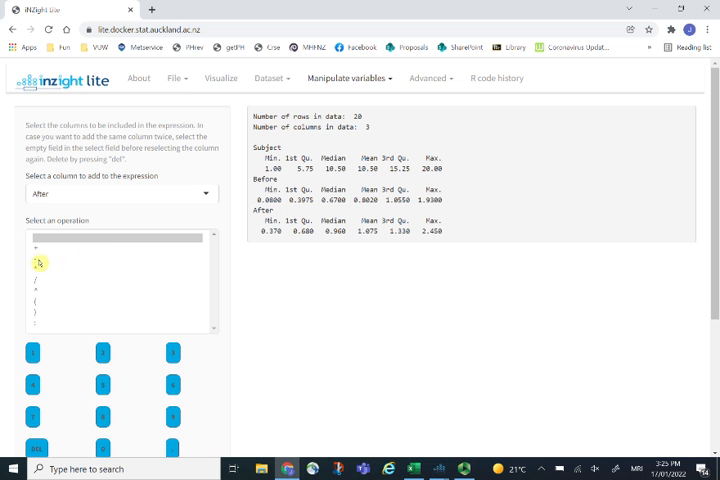
click(38, 264)
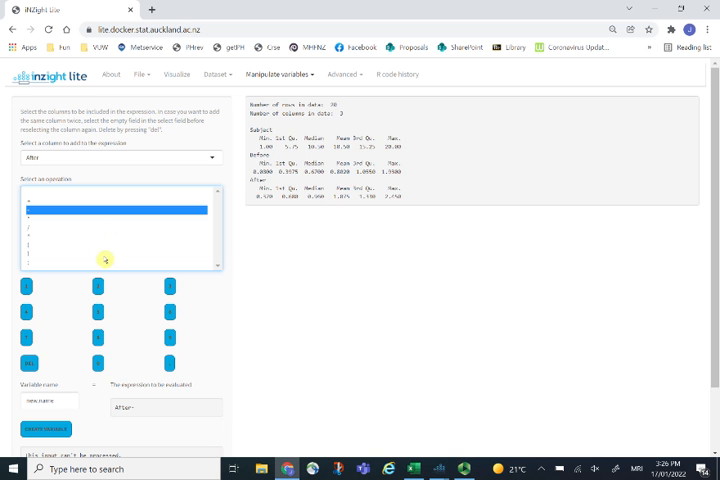
mouse_move(52, 213)
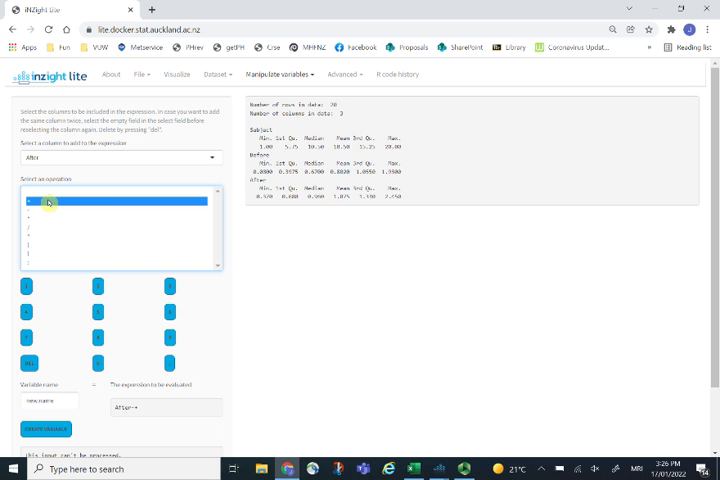
mouse_move(140, 251)
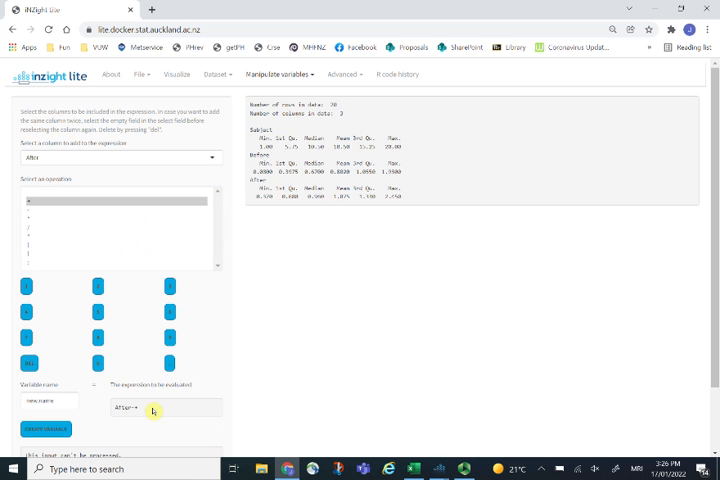
mouse_move(219, 267)
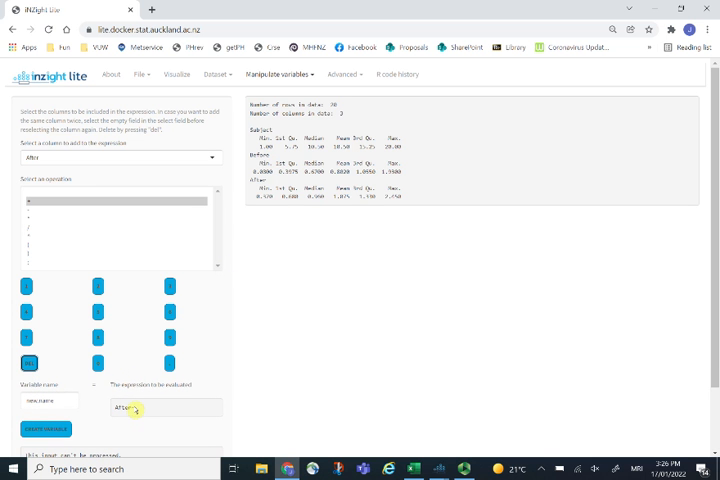
click(120, 157)
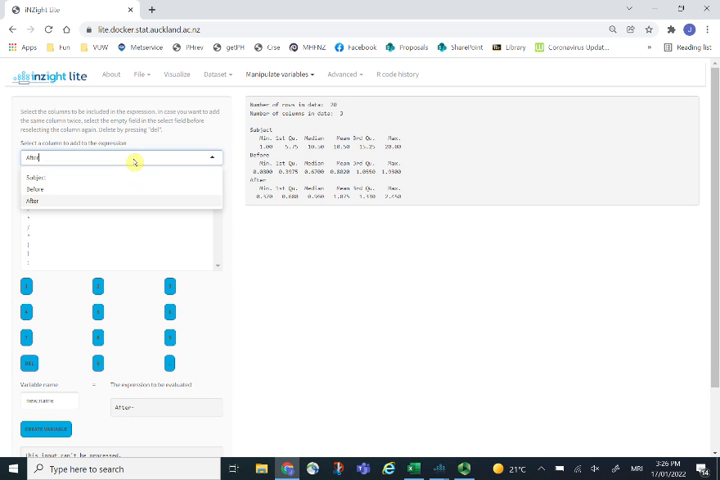
mouse_move(118, 190)
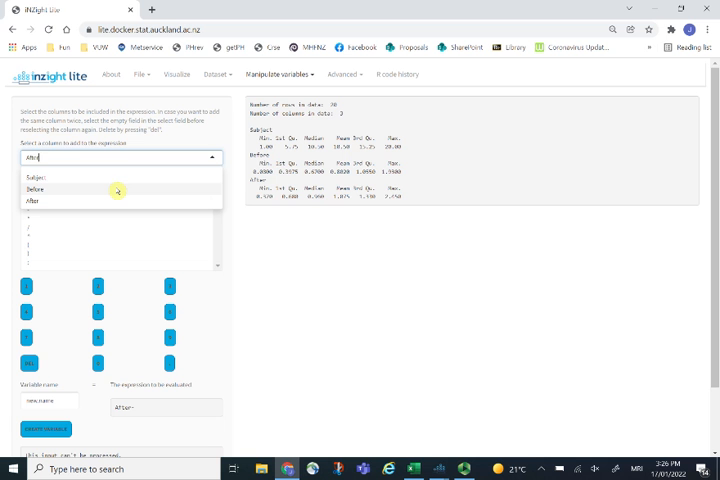
click(33, 188)
text(difference)
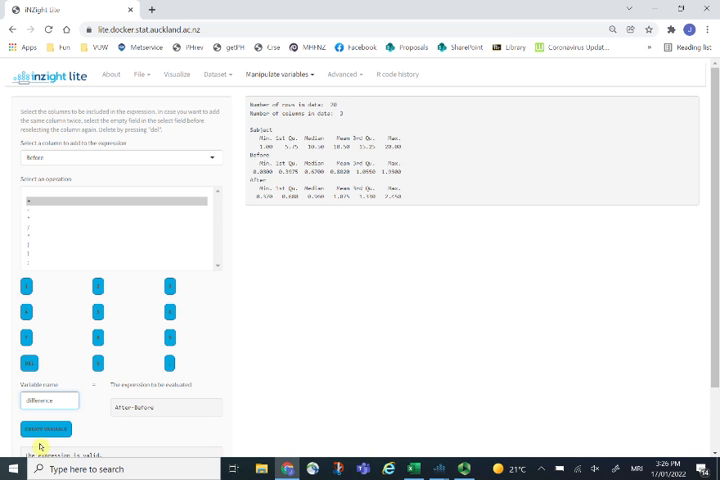
click(42, 427)
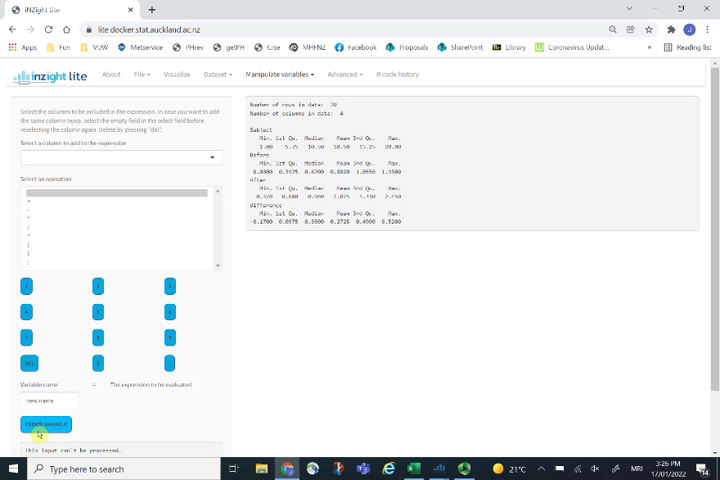
scroll(down, 3)
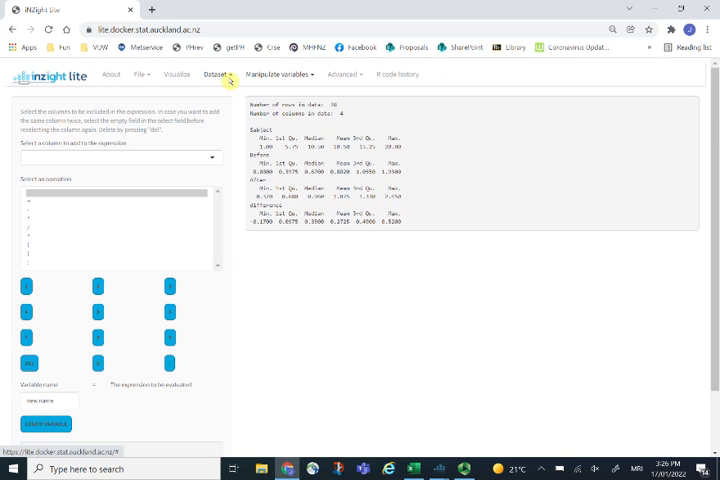
Step: Display the reaction.times table with its difference column
click(214, 74)
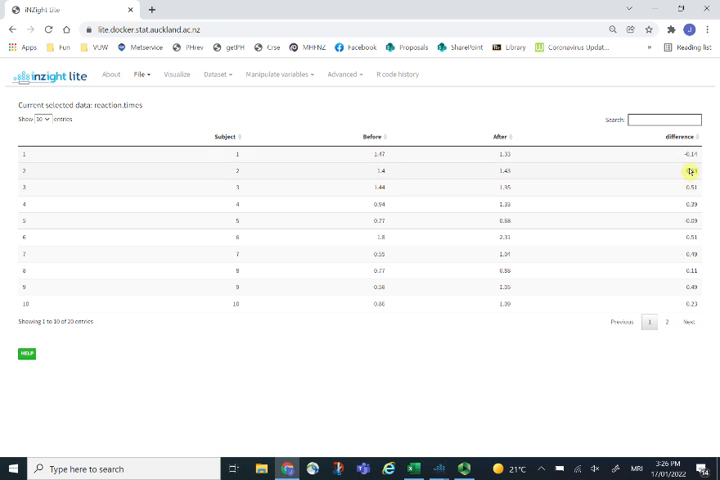
mouse_move(679, 180)
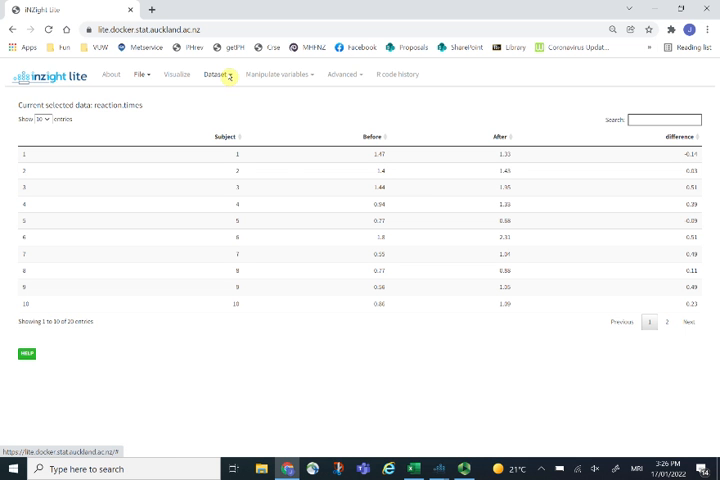
Step: Build After/Before - 1 and create it as the 'percent.ch' variable
click(280, 74)
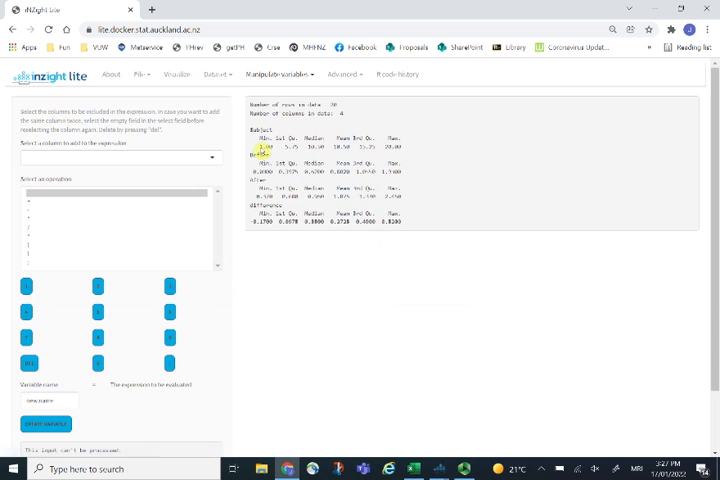
click(120, 158)
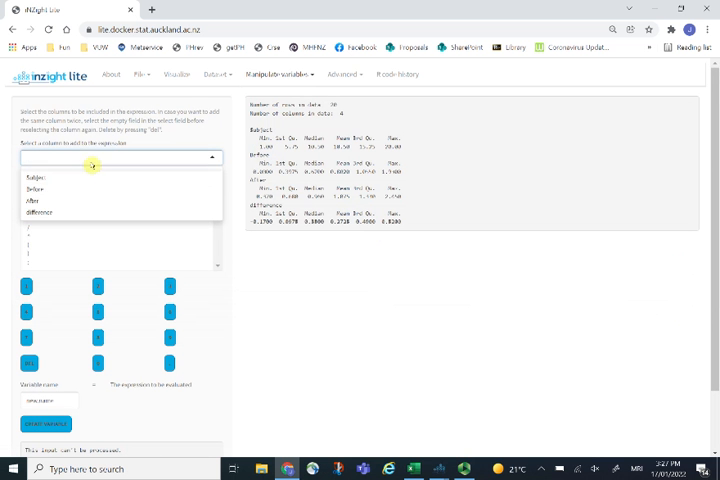
click(40, 200)
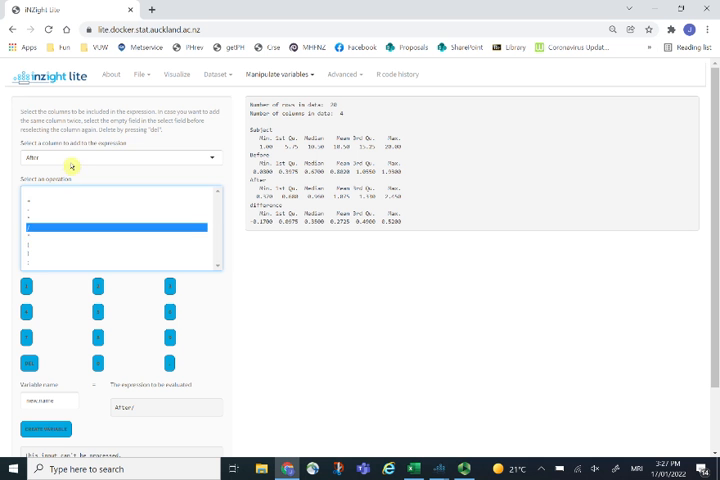
click(115, 157)
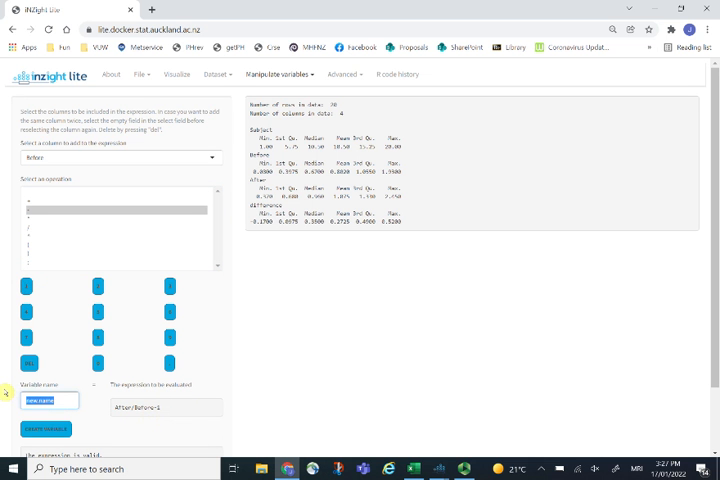
text(percent.ch)
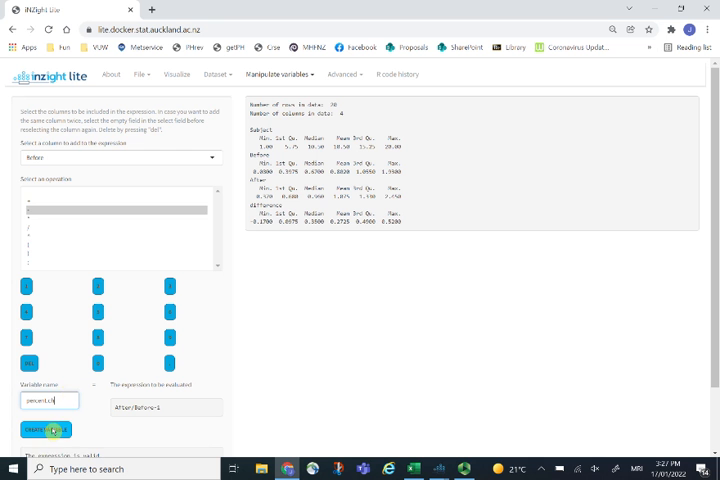
click(47, 434)
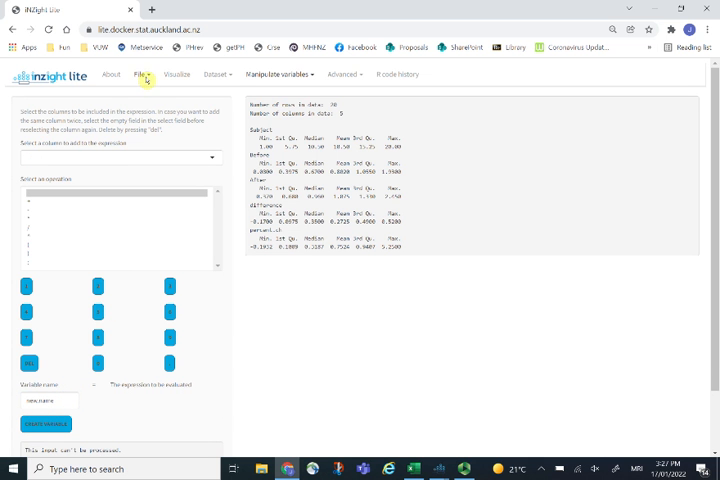
Step: Display the reaction.times table via File > Display Dataset
click(145, 75)
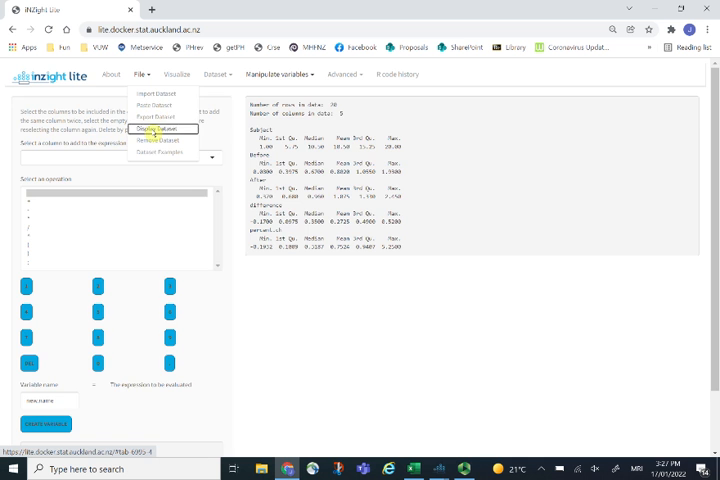
click(163, 128)
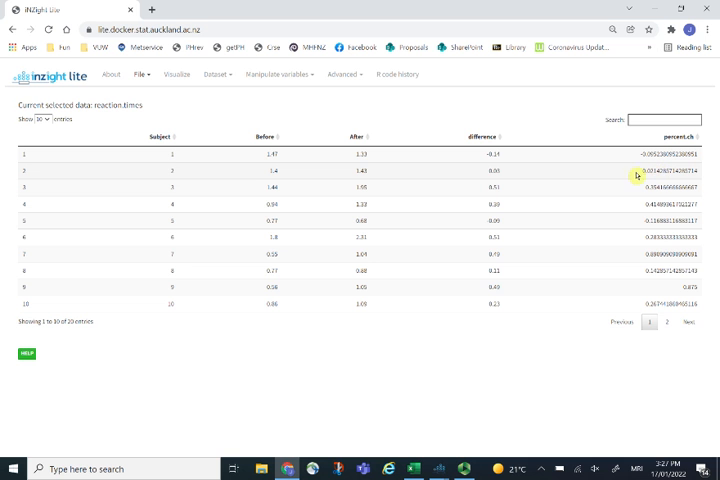
mouse_move(620, 175)
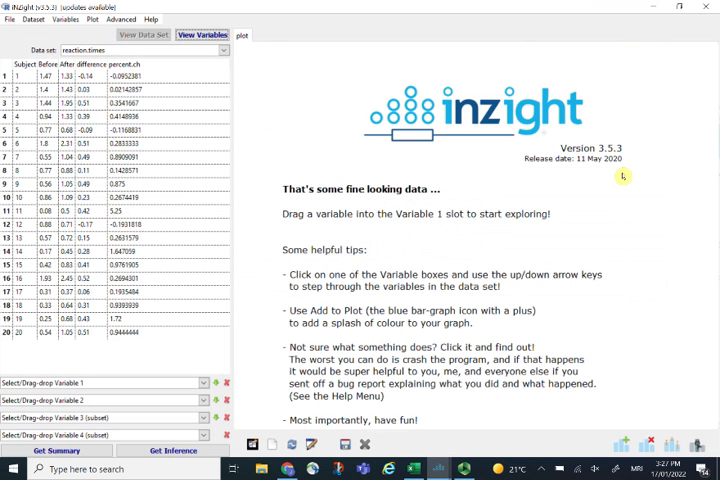
Step: List the reaction.times variables, then switch to the reaction-times spreadsheet in Excel
click(200, 37)
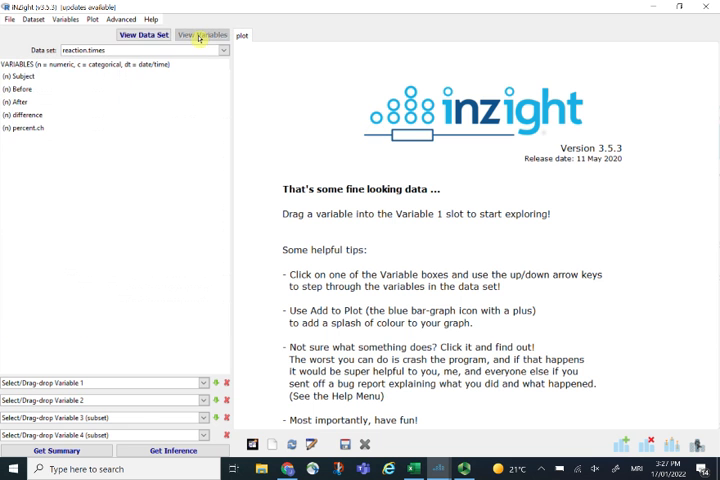
click(121, 25)
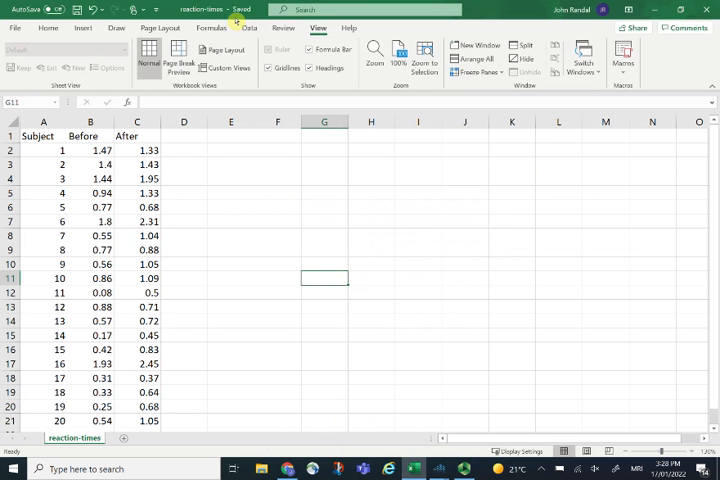
mouse_move(258, 137)
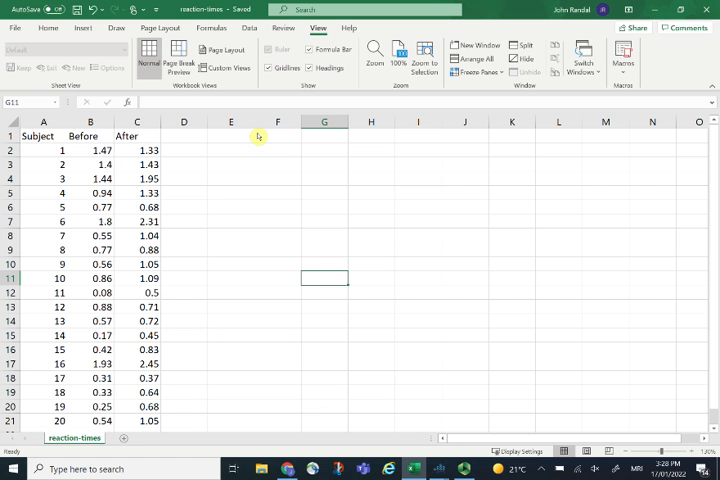
mouse_move(183, 150)
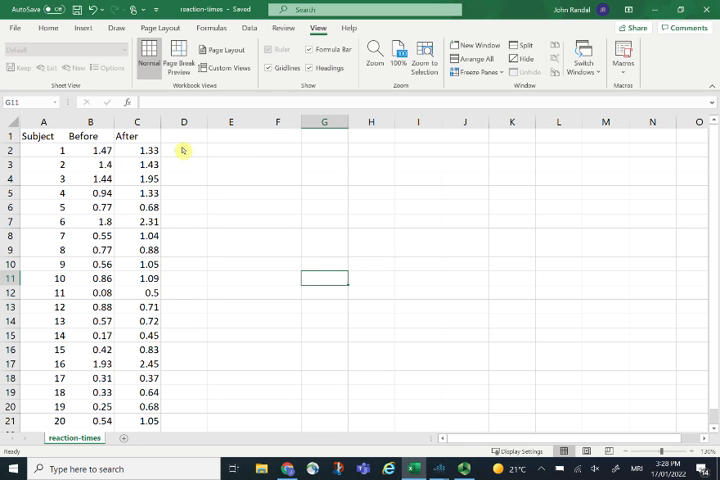
Step: Add 'difference' and 'percent.ch' headers and enter =C2-B2 for subject 1
text(differe)
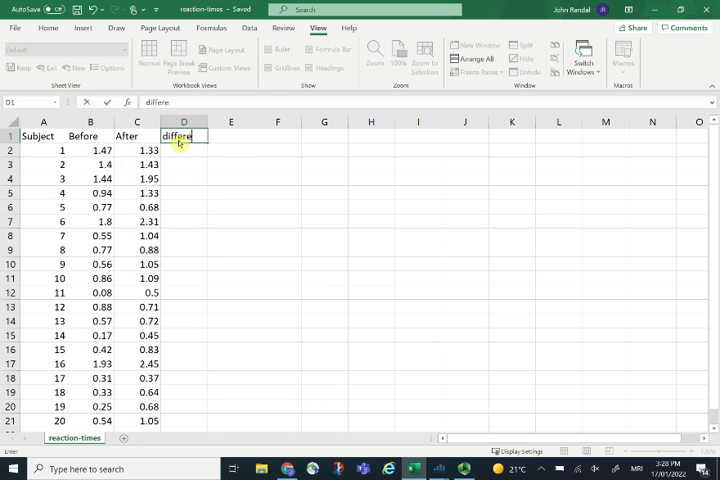
text(nce)
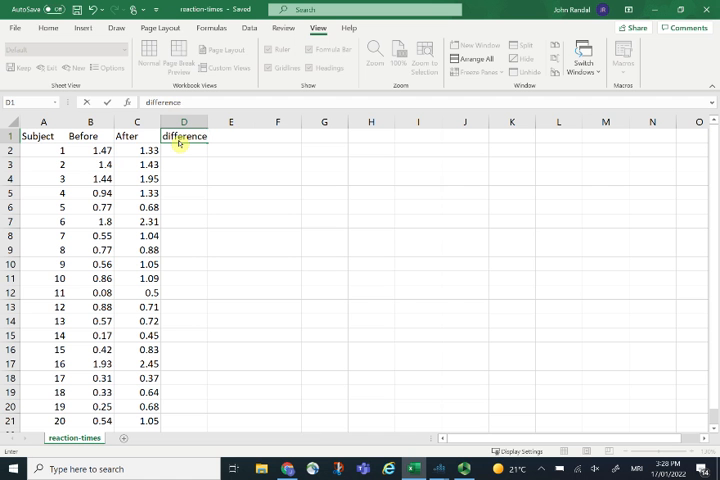
text(percent.ch)
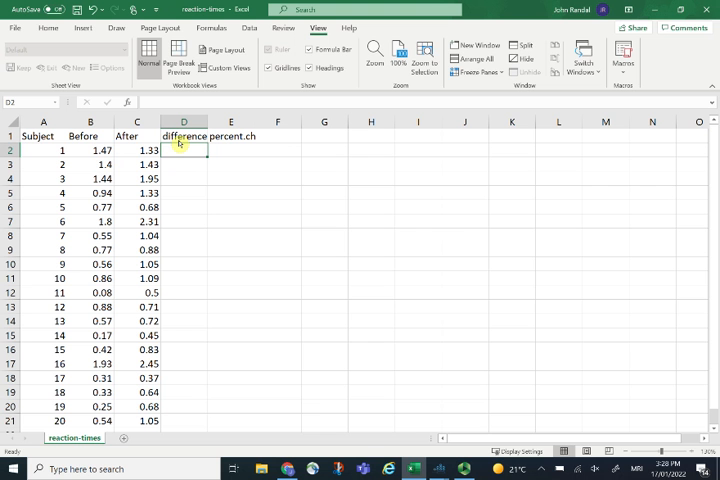
text(=)
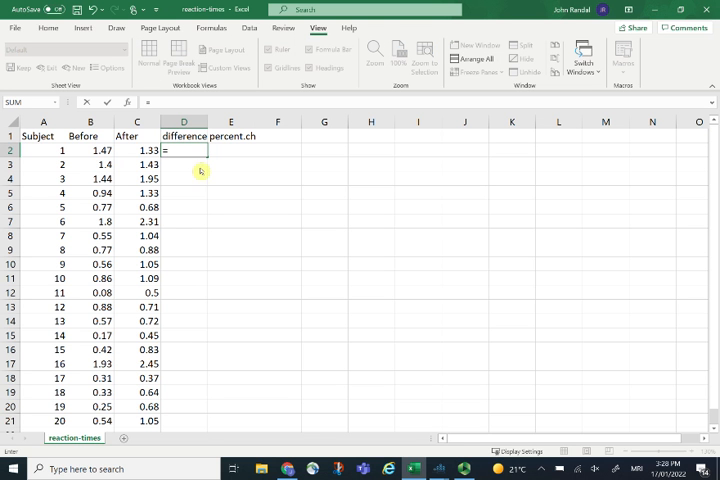
click(136, 149)
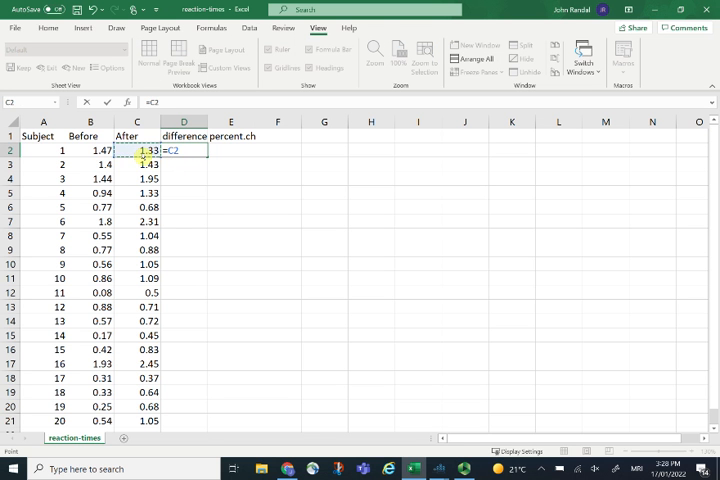
click(85, 153)
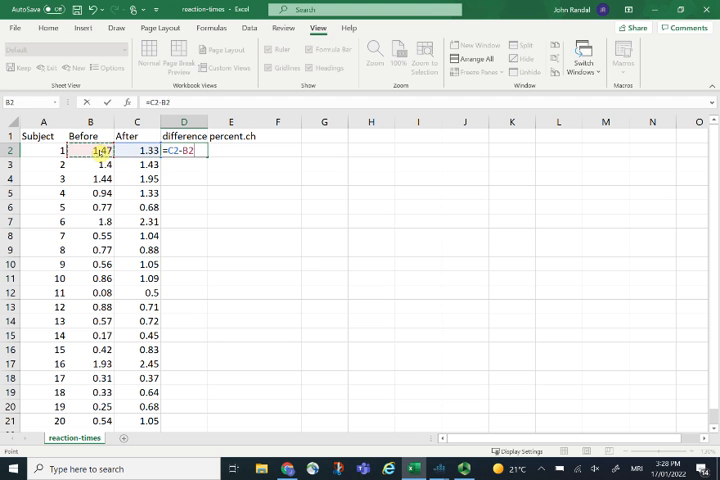
key(Enter)
text(=C2/)
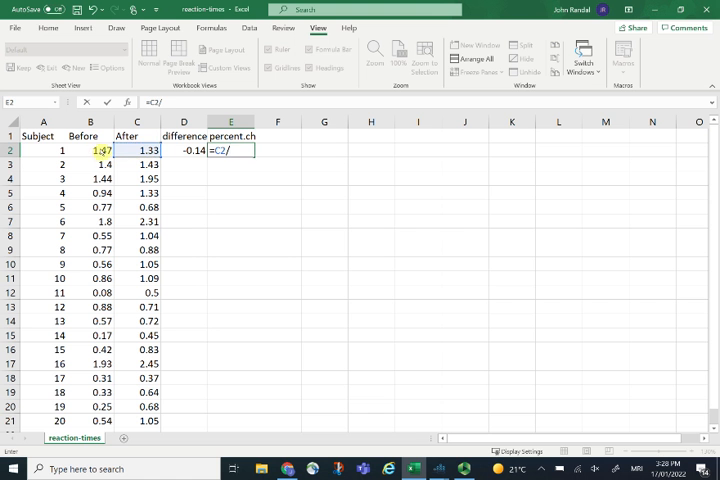
Step: Enter the percent change formula =C2/B2-1 and check the copied formula for subject 2
text(B2-1)
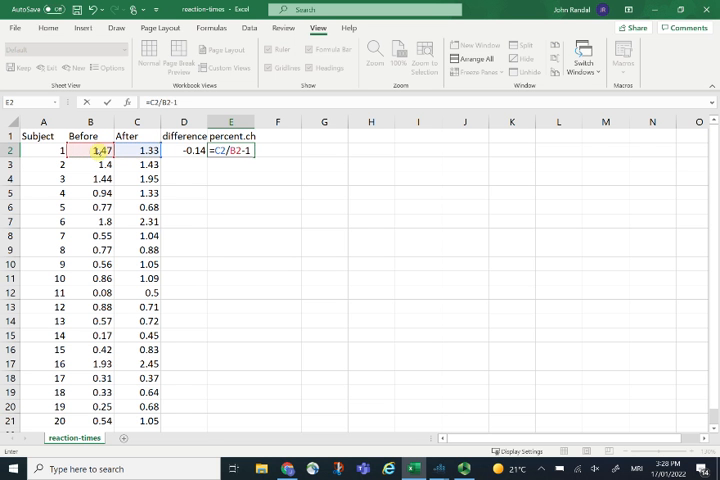
key(Enter)
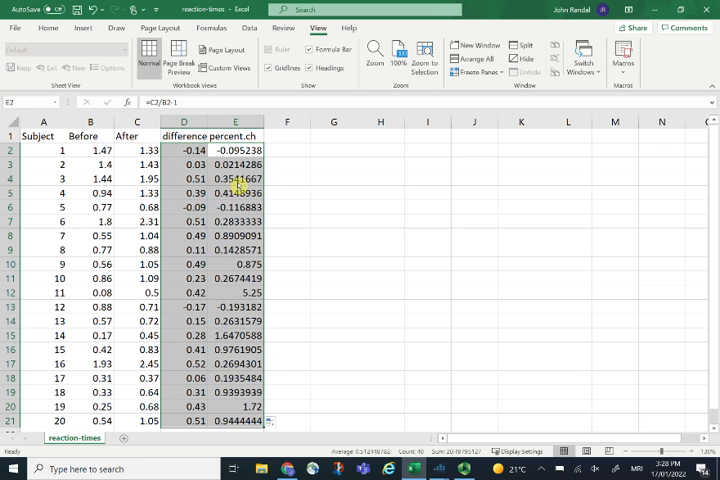
double_click(235, 164)
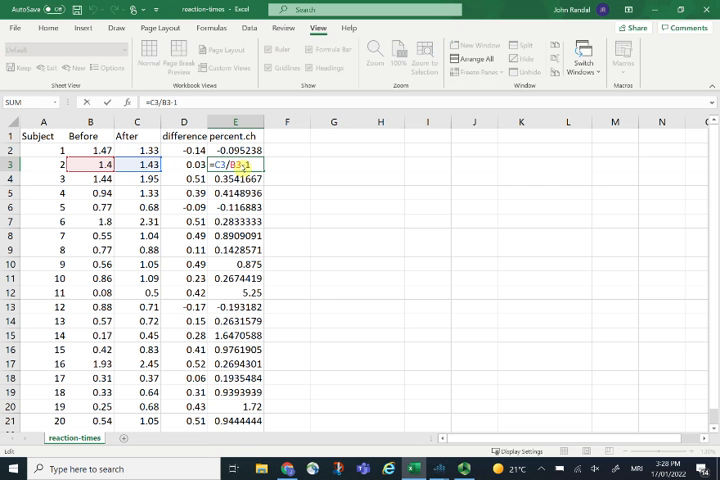
key(Enter)
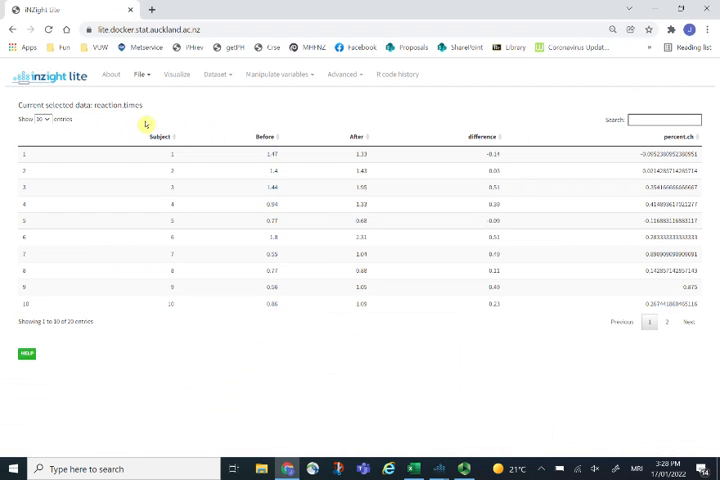
Step: Import reaction-times.csv with difference and percent.ch into iNZight Lite, then return to the Excel workbook
click(143, 76)
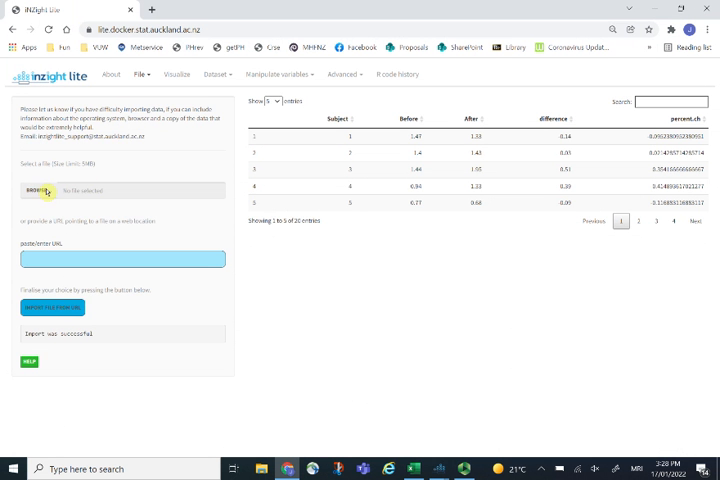
click(39, 187)
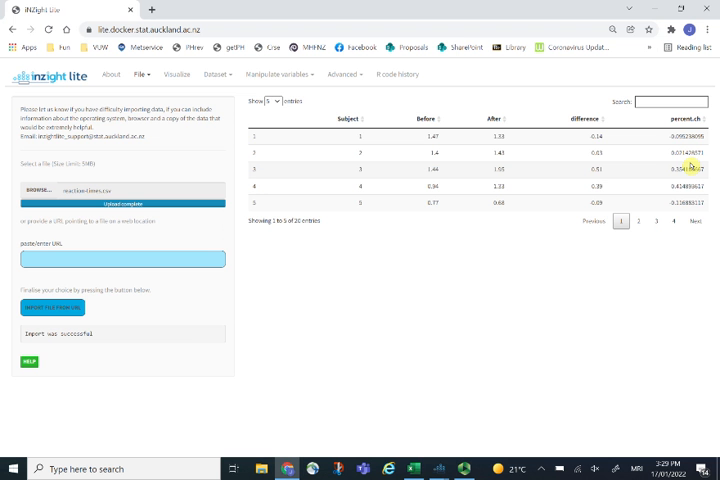
key(alt+tab)
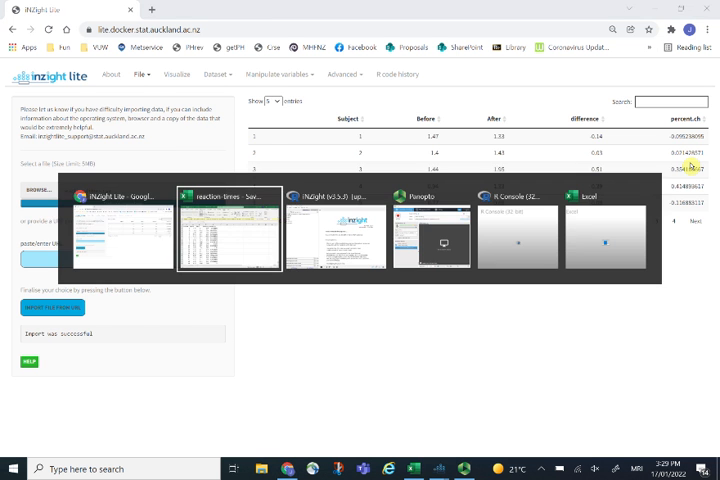
click(606, 230)
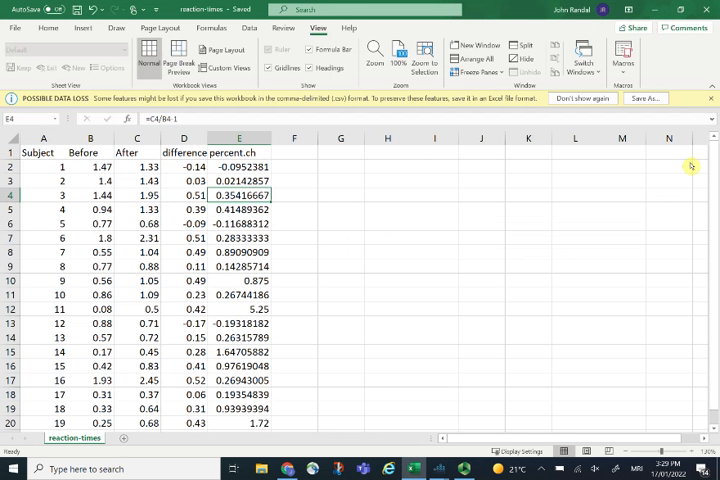